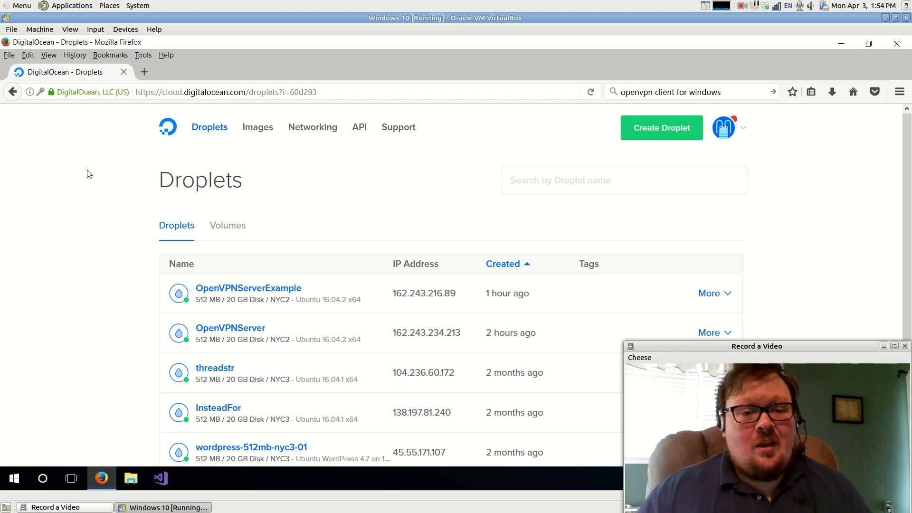
mouse_move(282, 125)
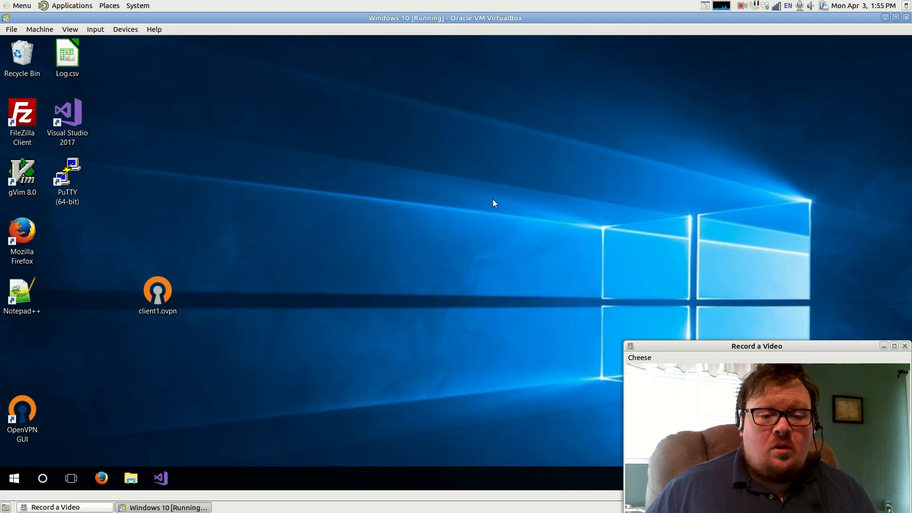
Step: Minimize the Firefox DigitalOcean Droplets window to reveal the Windows desktop
left_click(67, 174)
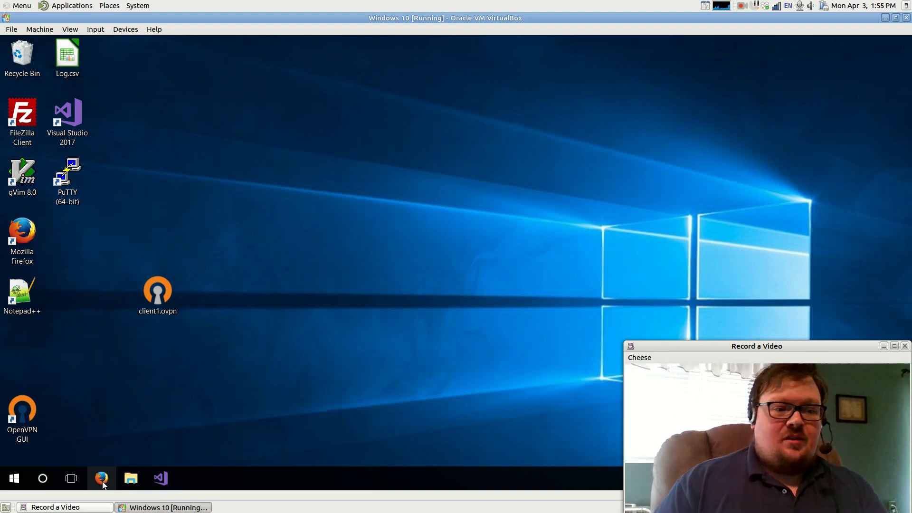
Step: In Firefox, close the Inbox tab and search for 'openvpn client for windows'
left_click(101, 478)
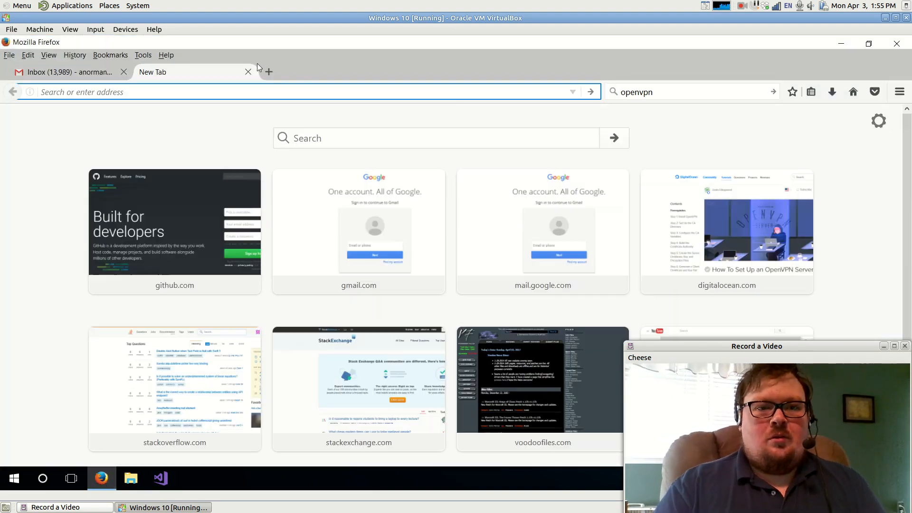
left_click(124, 71)
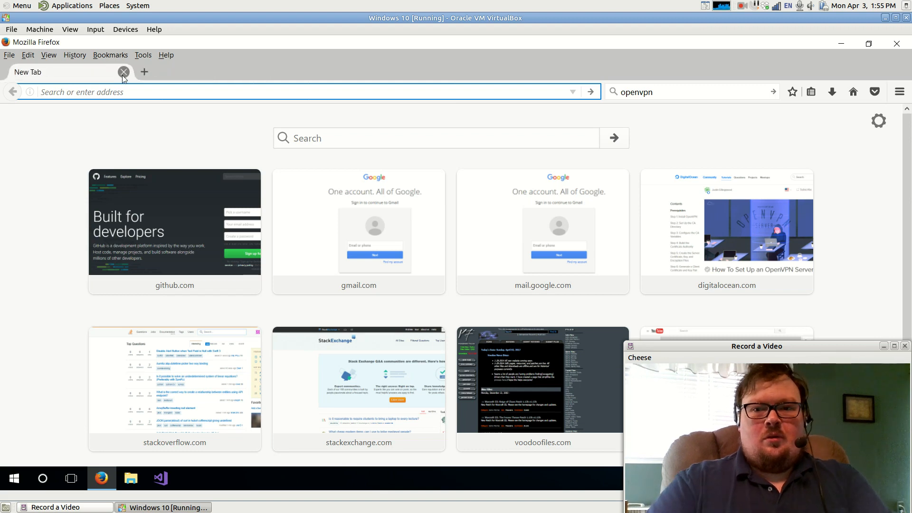
left_click(669, 91)
type(" client for")
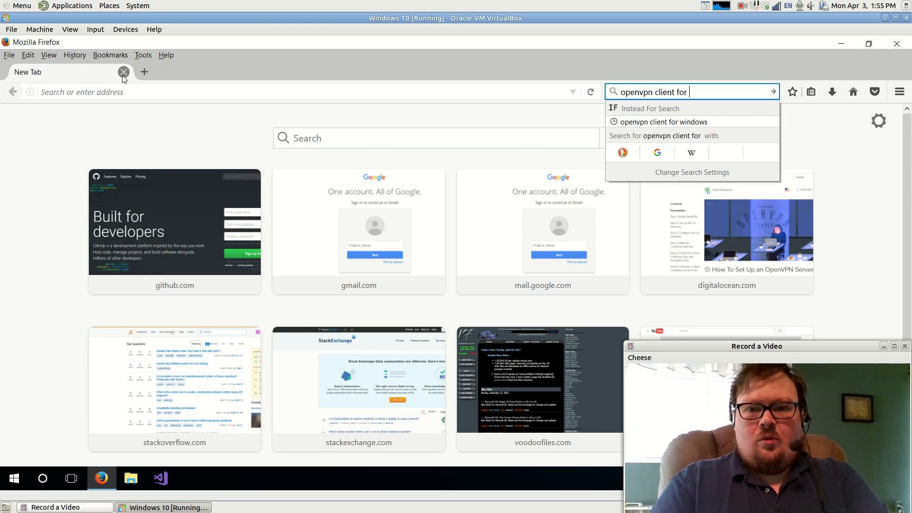
left_click(649, 108)
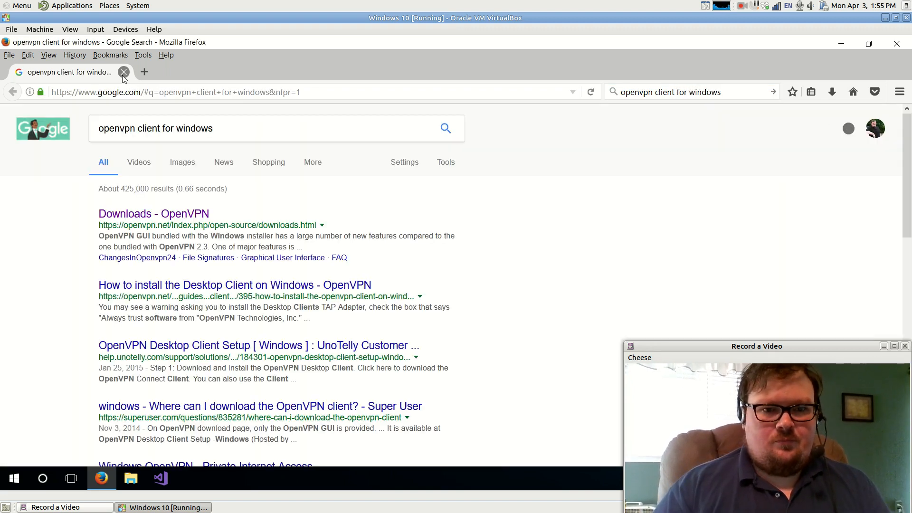
Step: Open the Downloads - OpenVPN result and scroll to the Windows installer table
left_click(153, 213)
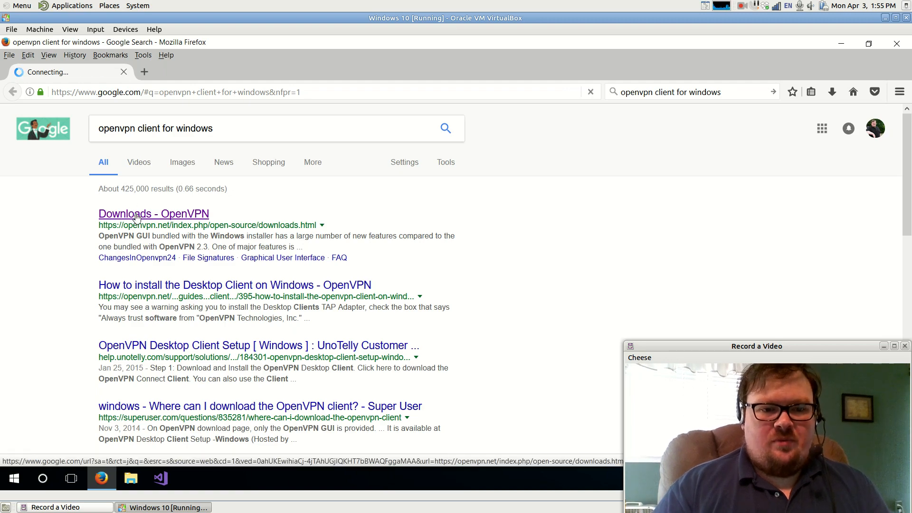
left_click(153, 214)
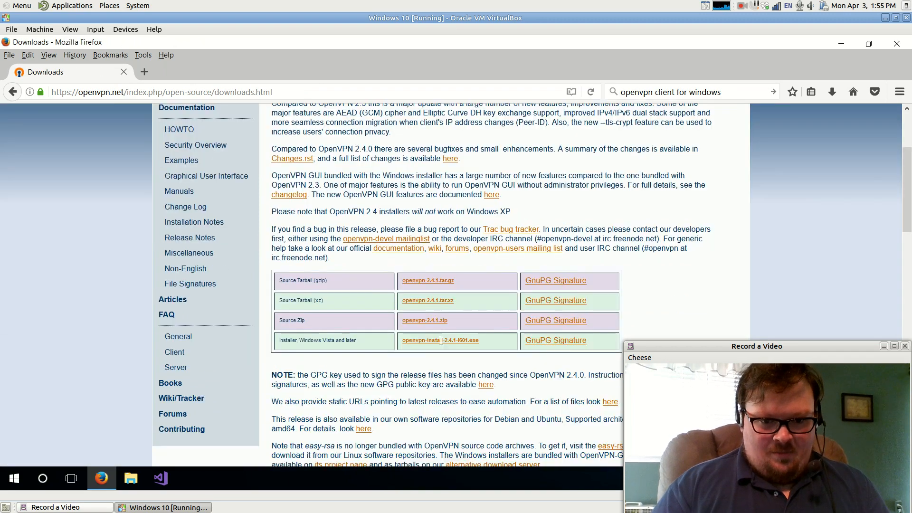
scroll("down", 3)
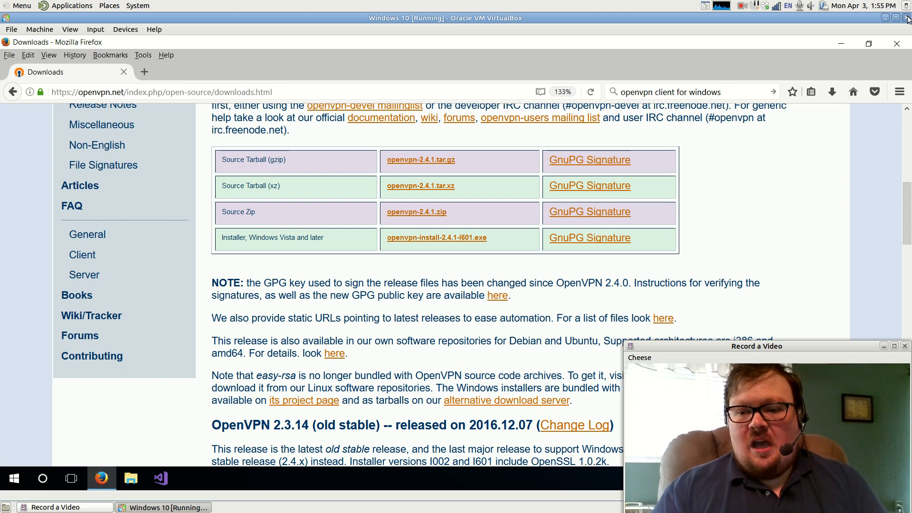
Step: Start closing the VirtualBox window, then cancel to keep the Windows 10 VM running
left_click(905, 18)
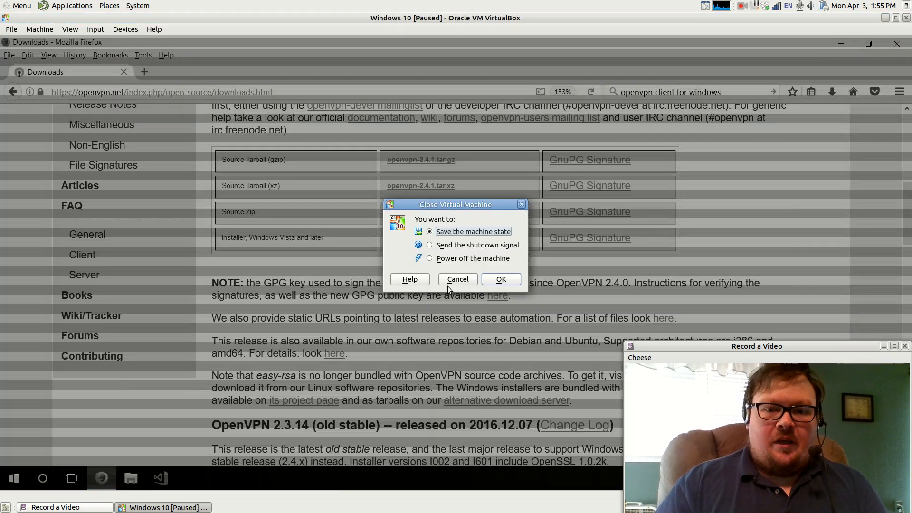
left_click(457, 280)
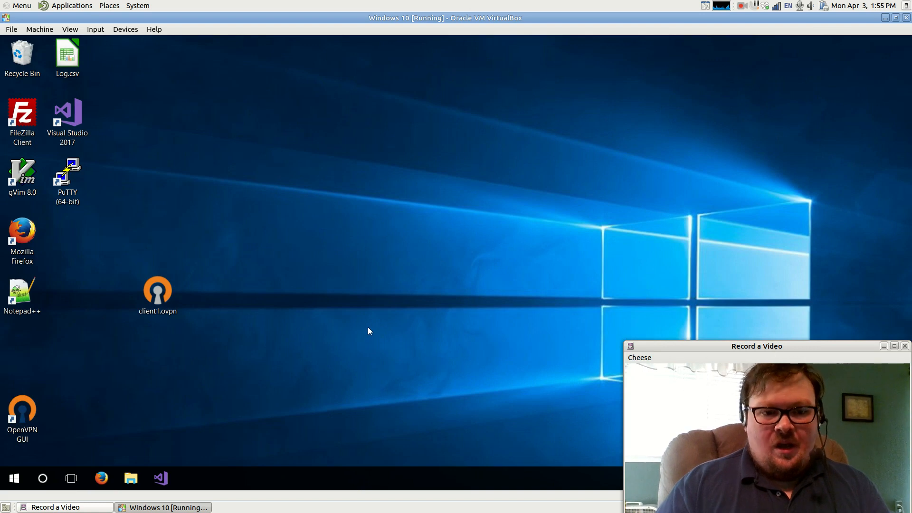
Step: Open File Explorer at the user's OpenVPN config folder containing client1
left_click(23, 410)
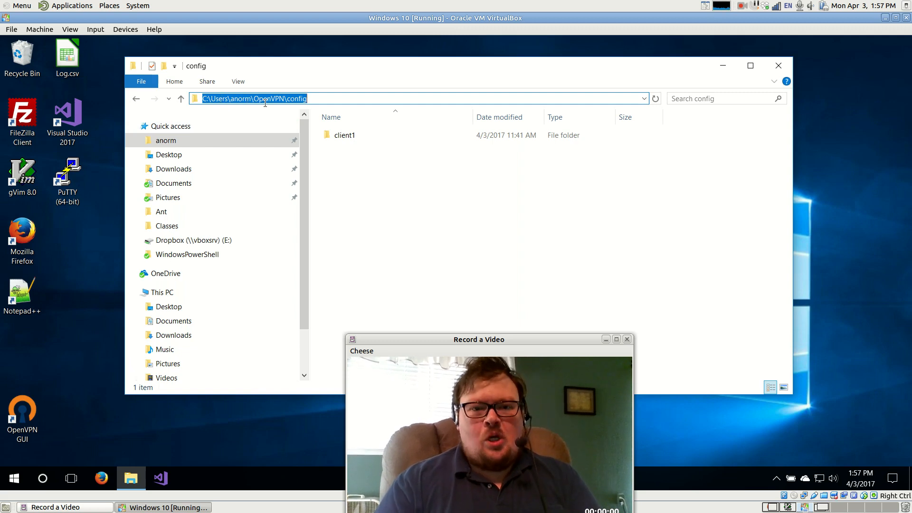
Step: Close File Explorer and import client1.ovpn into OpenVPN GUI
left_click(344, 135)
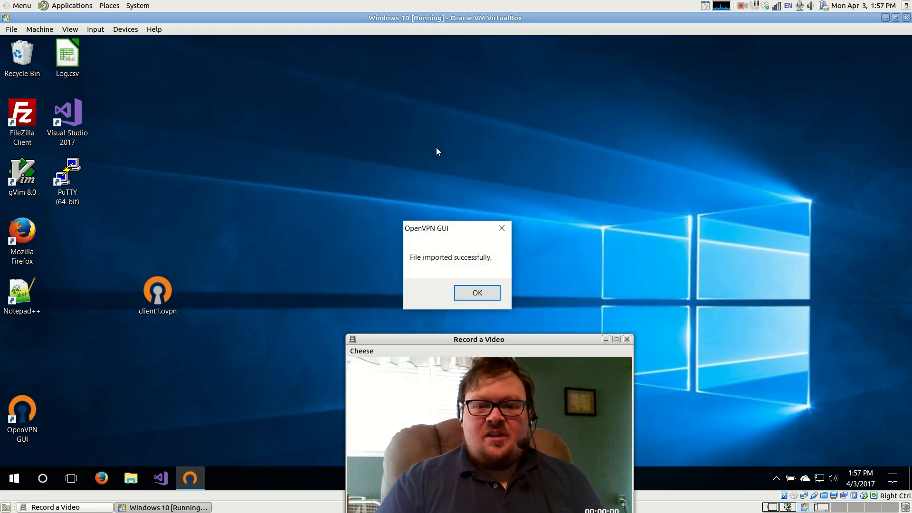
Step: Dismiss the import message and connect the client1 profile from the OpenVPN tray menu
left_click(477, 293)
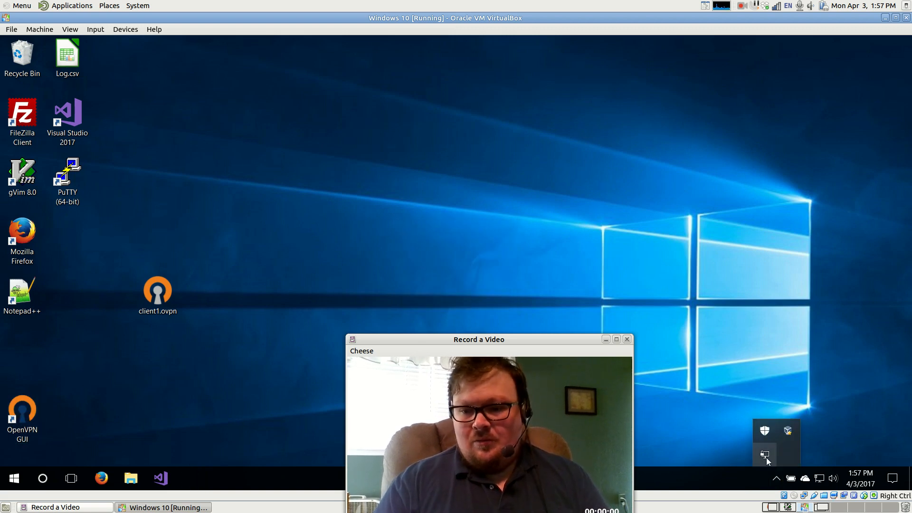
right_click(765, 455)
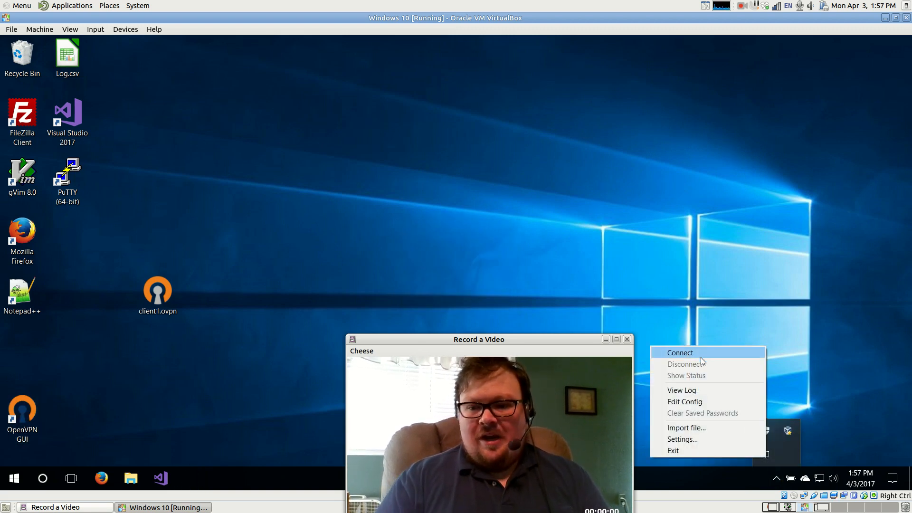
left_click(680, 352)
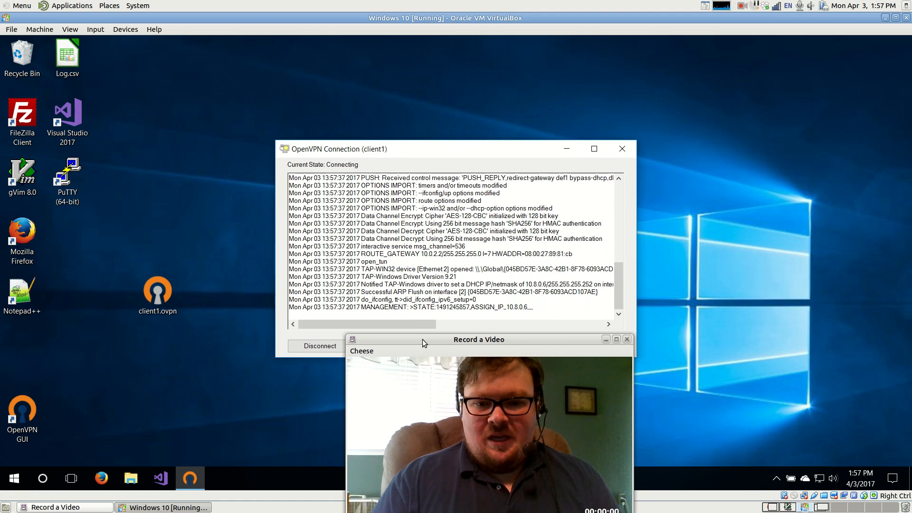
Step: Move windows aside while the connection completes with assigned IP 10.8.0.6
left_click_drag(479, 340, 735, 345)
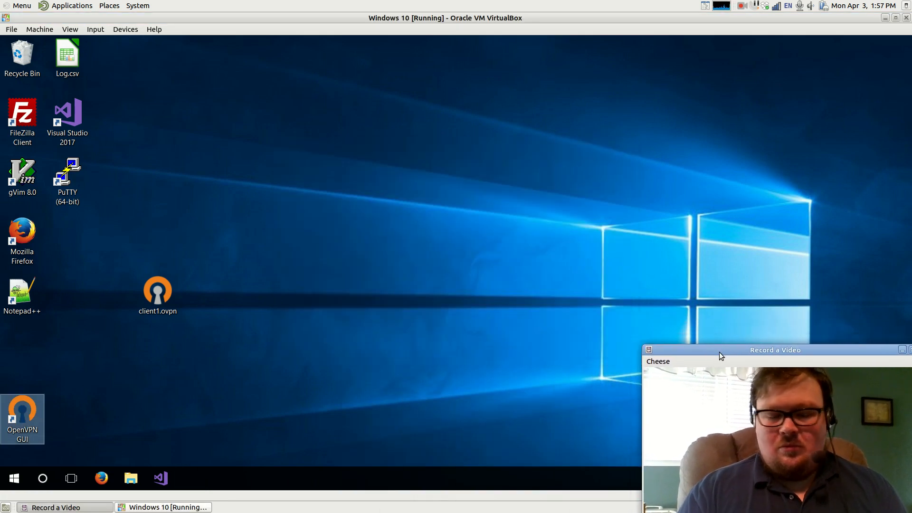
left_click(102, 479)
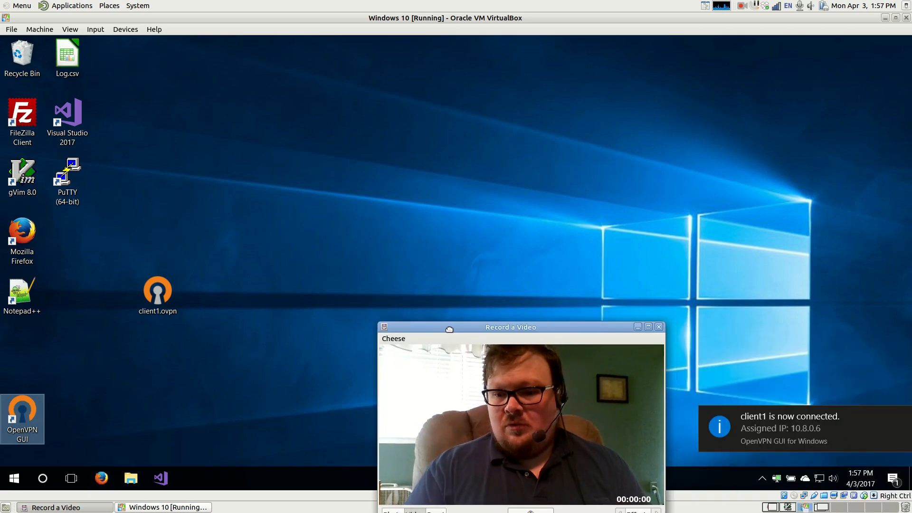
left_click_drag(511, 327, 771, 339)
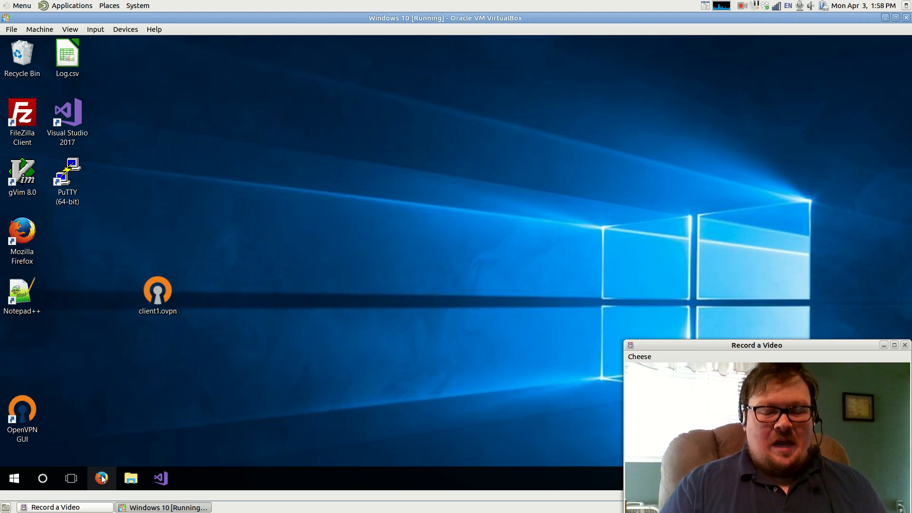
left_click(101, 479)
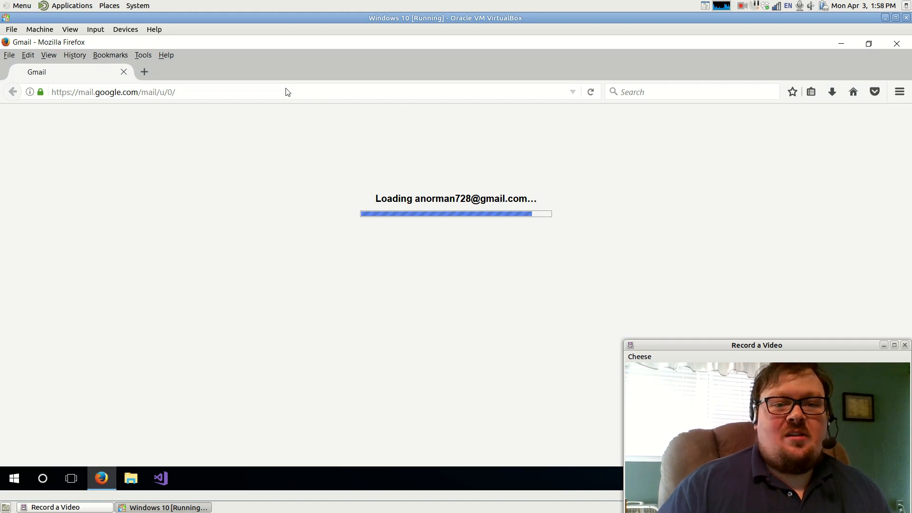
left_click(124, 71)
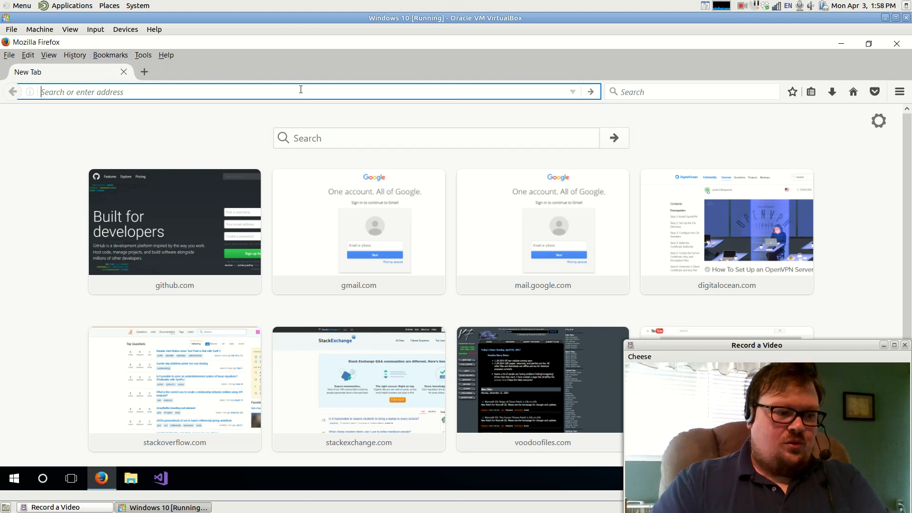
type("www.iplocation.")
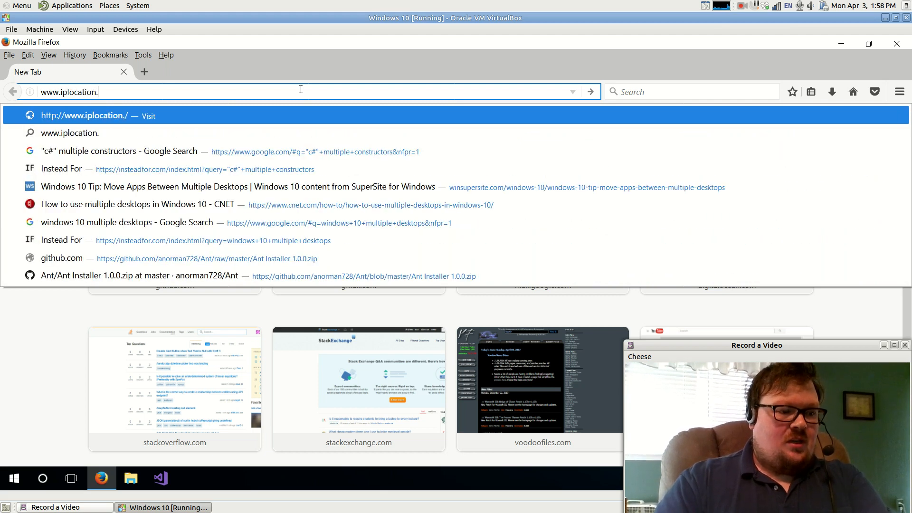
type("net/find-up-address")
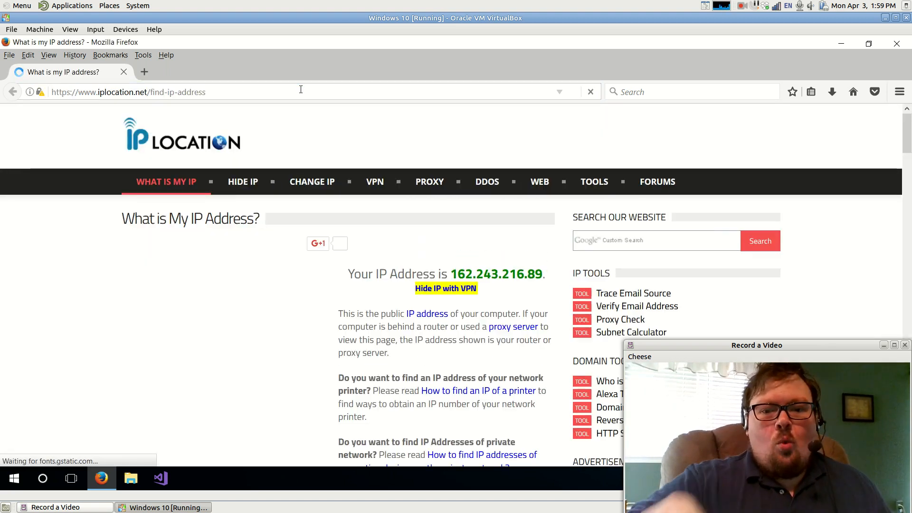
left_click(144, 71)
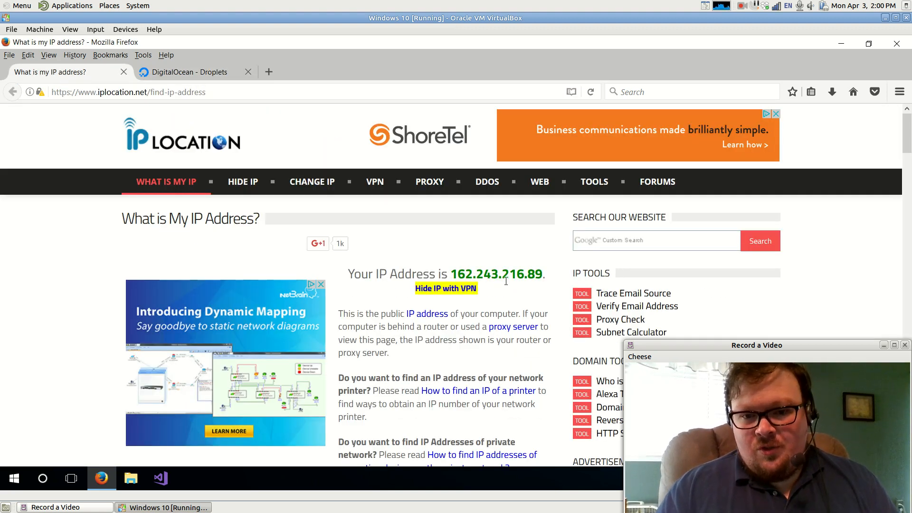
left_click(191, 72)
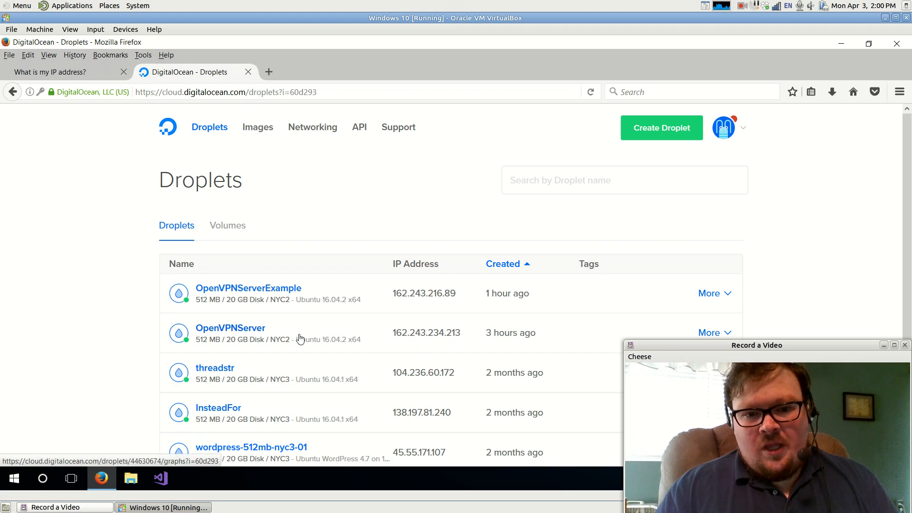
mouse_move(221, 288)
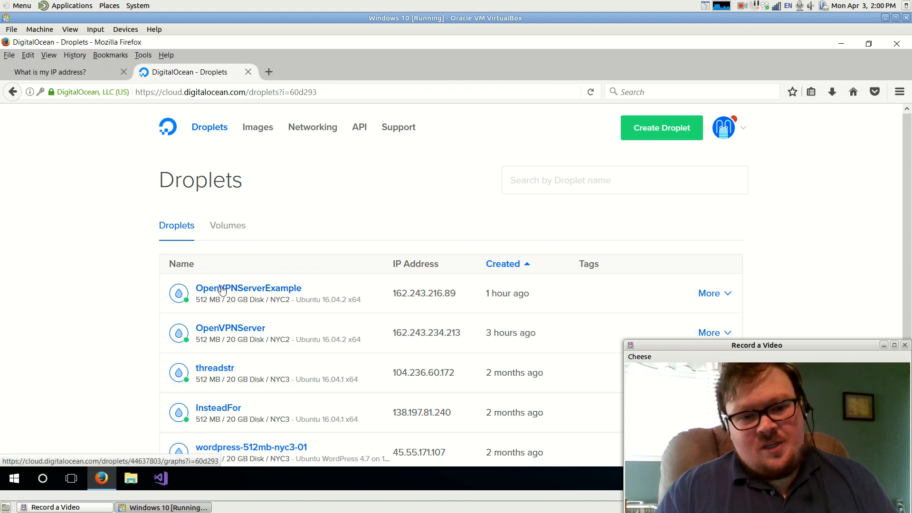
mouse_move(336, 314)
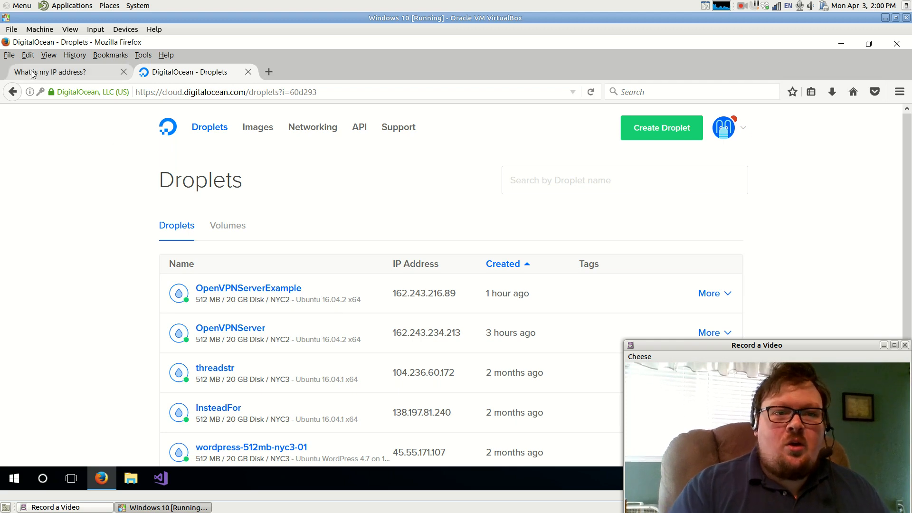
left_click(52, 72)
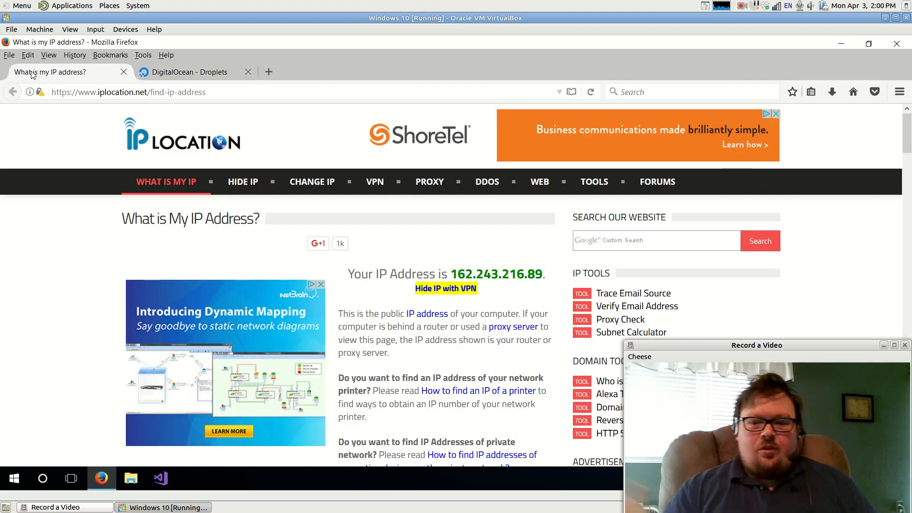